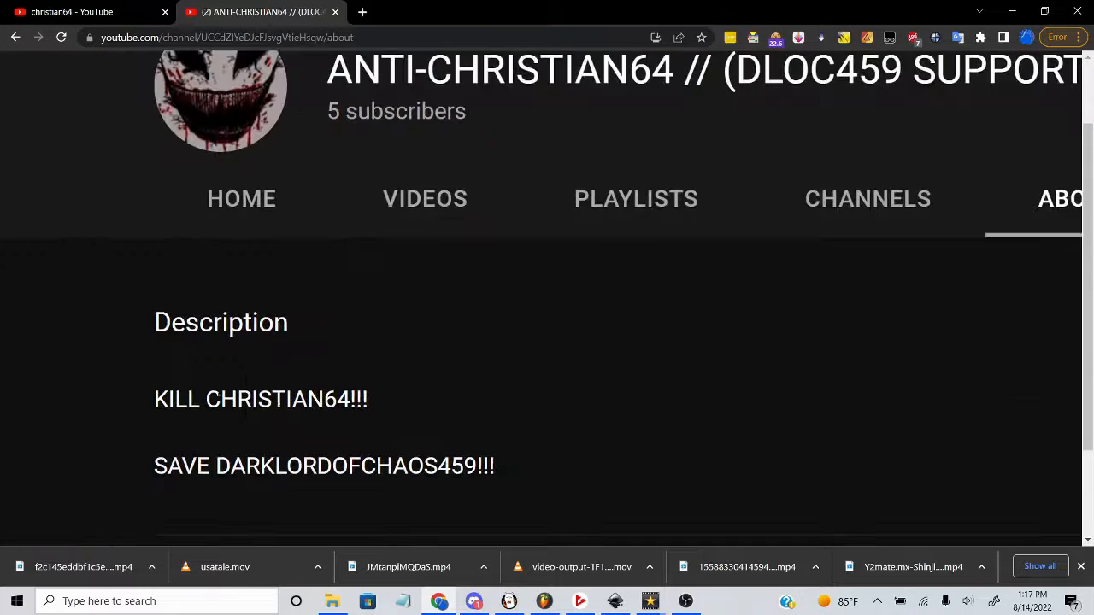
Step: From the channel's Videos list, open the 'You Mad, Christian64?' short in a new tab
left_click(424, 198)
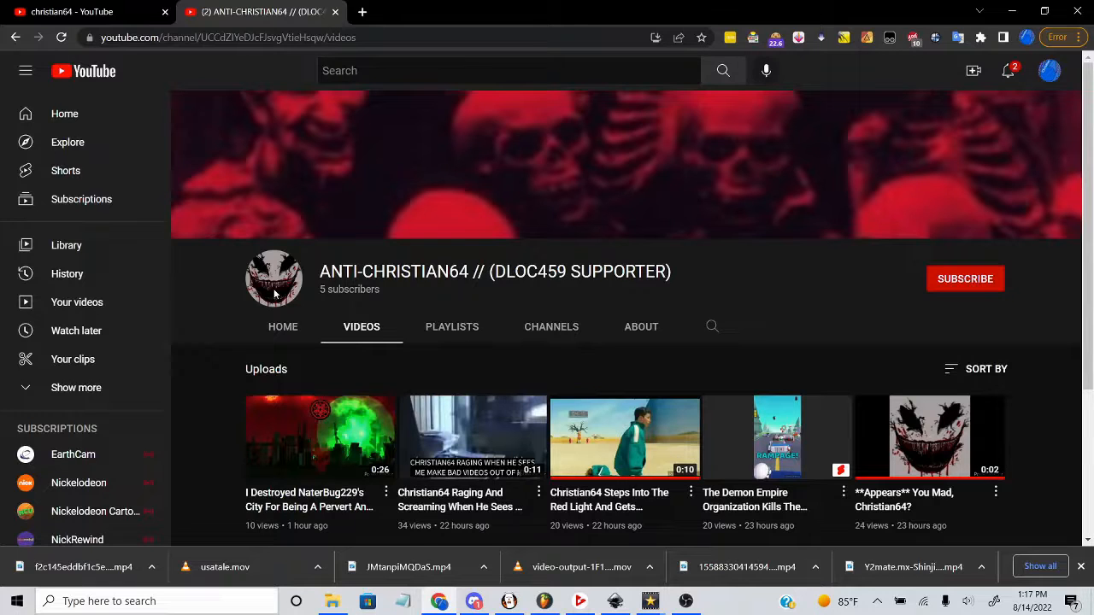
scroll("down", 3)
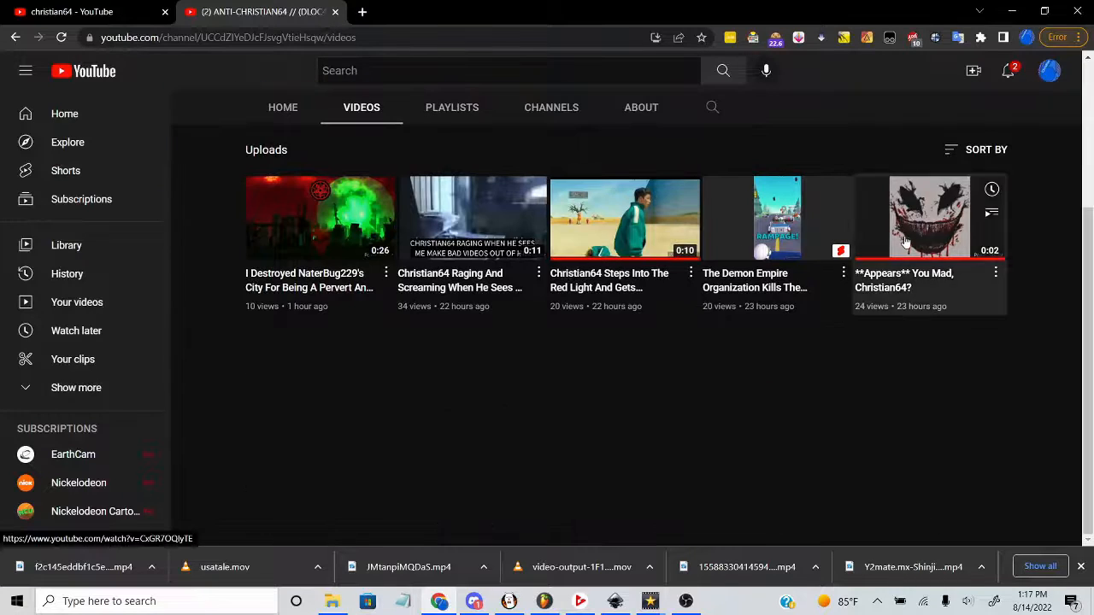
left_click(930, 215)
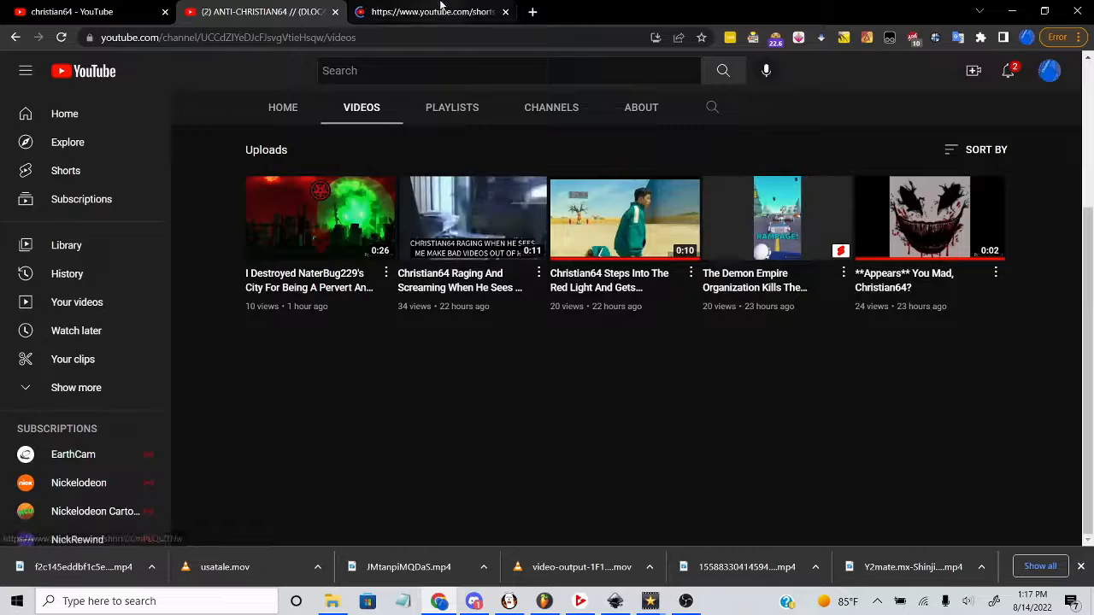
left_click(776, 219)
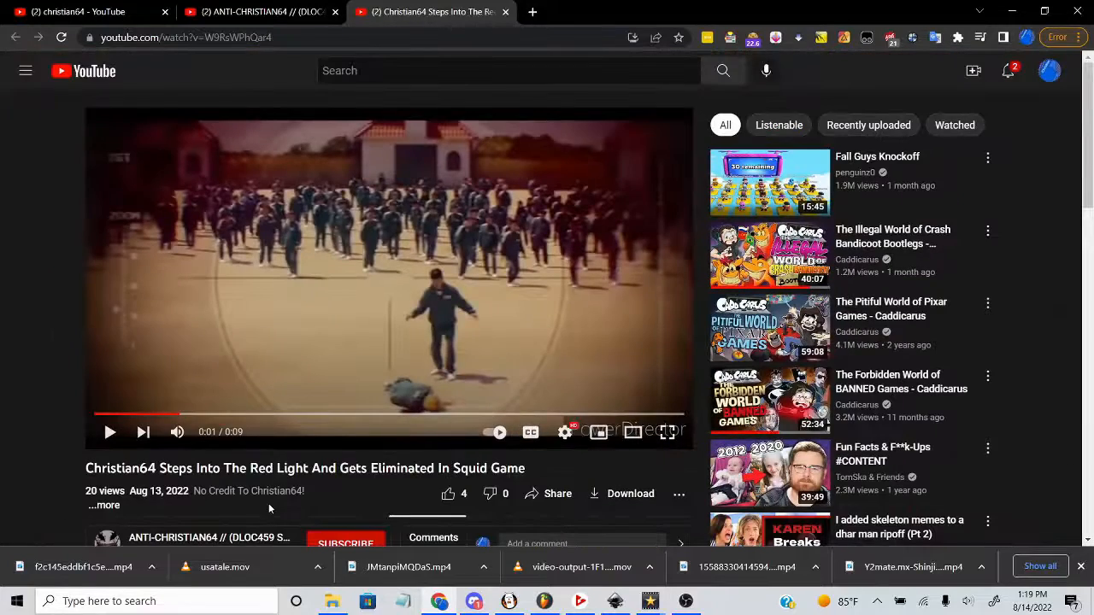
scroll("down", 3)
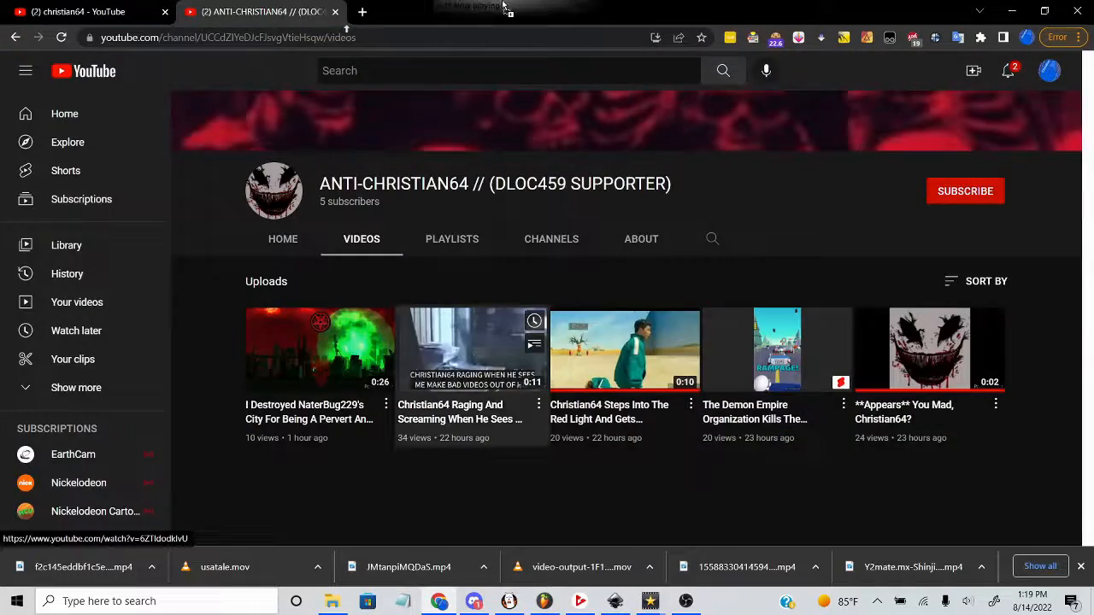
Step: Play and pause the 'Christian64 Raging And Screaming' upload, then return to the upload list
left_click(472, 349)
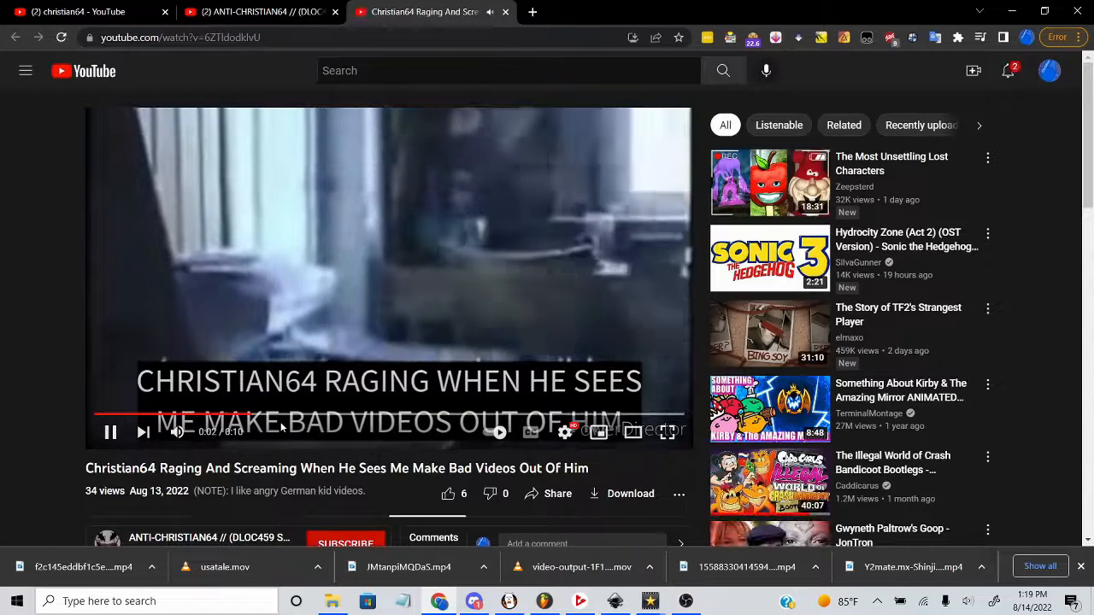
left_click(110, 430)
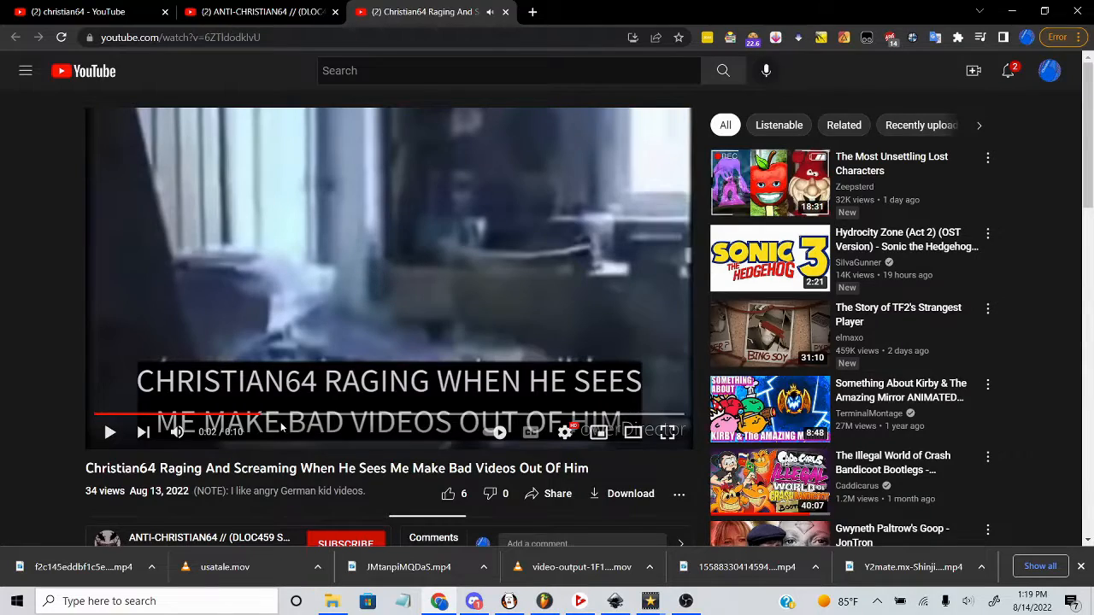
scroll("down", 3)
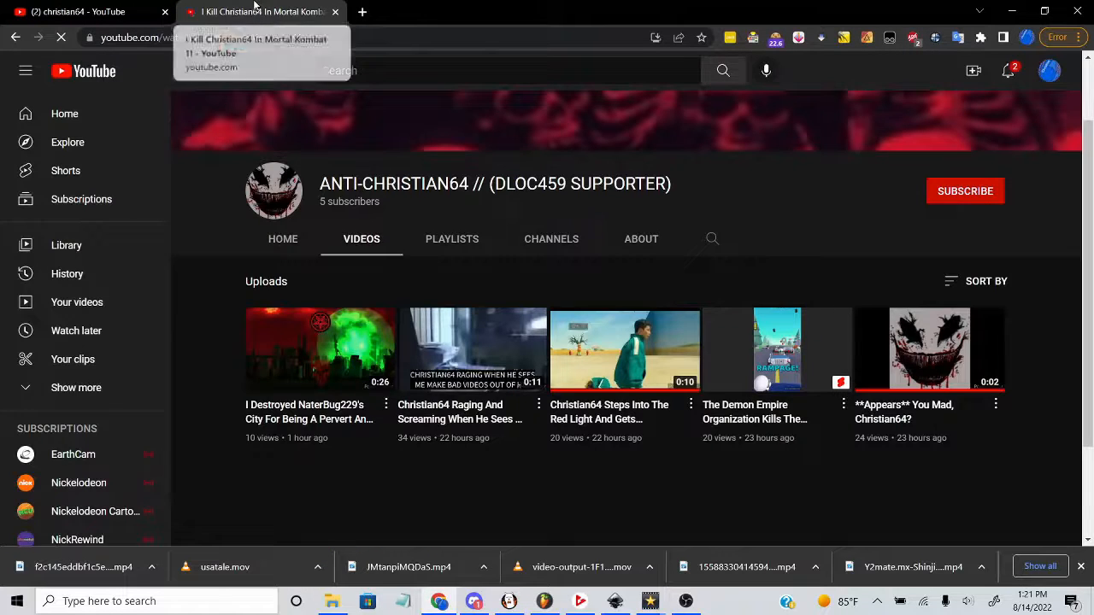
Step: Return to the christian64 search results and open 'Christian64 Gets Dirty In Mixopolis Zoo'
left_click(253, 10)
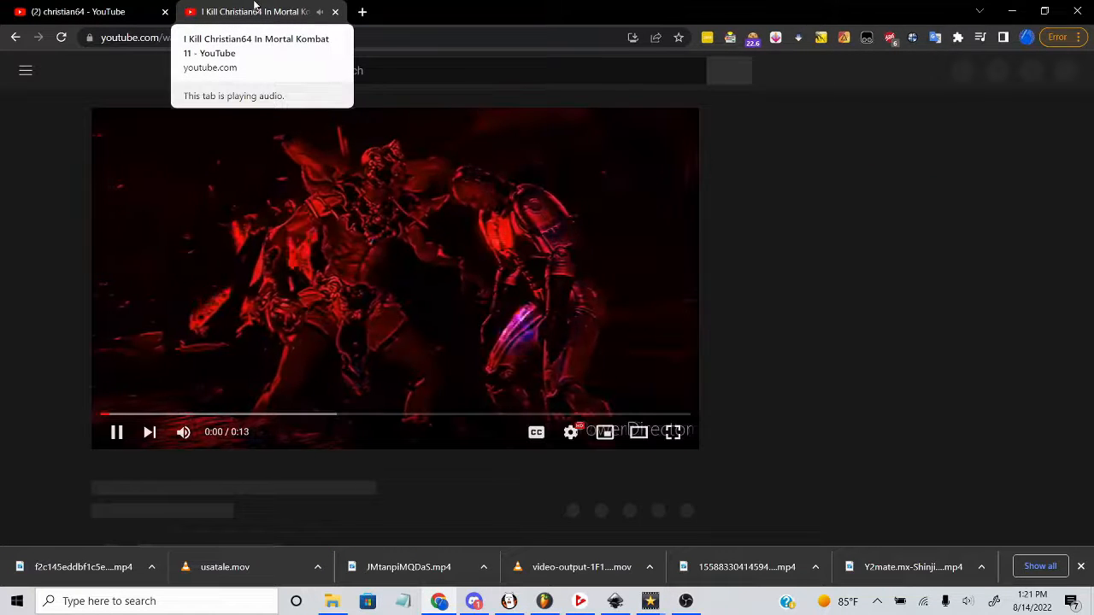
left_click(76, 10)
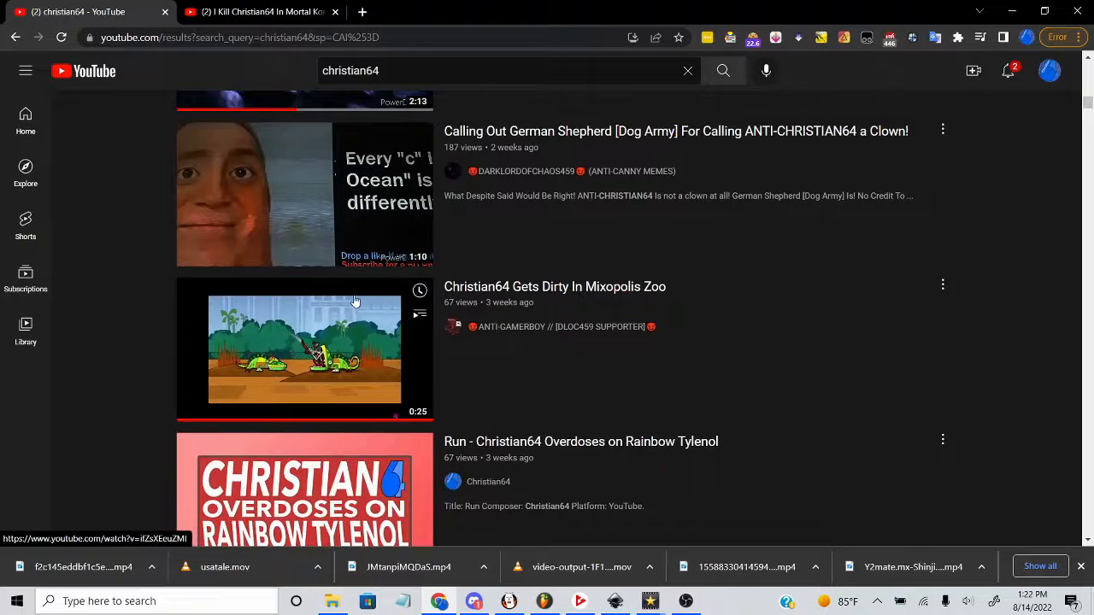
left_click(304, 348)
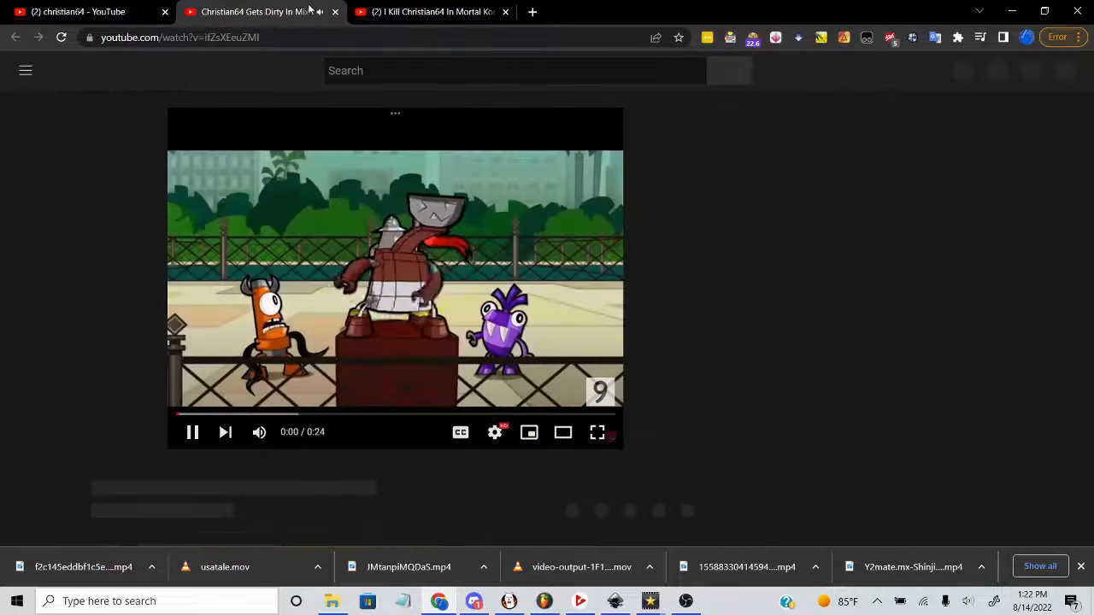
scroll("down", 3)
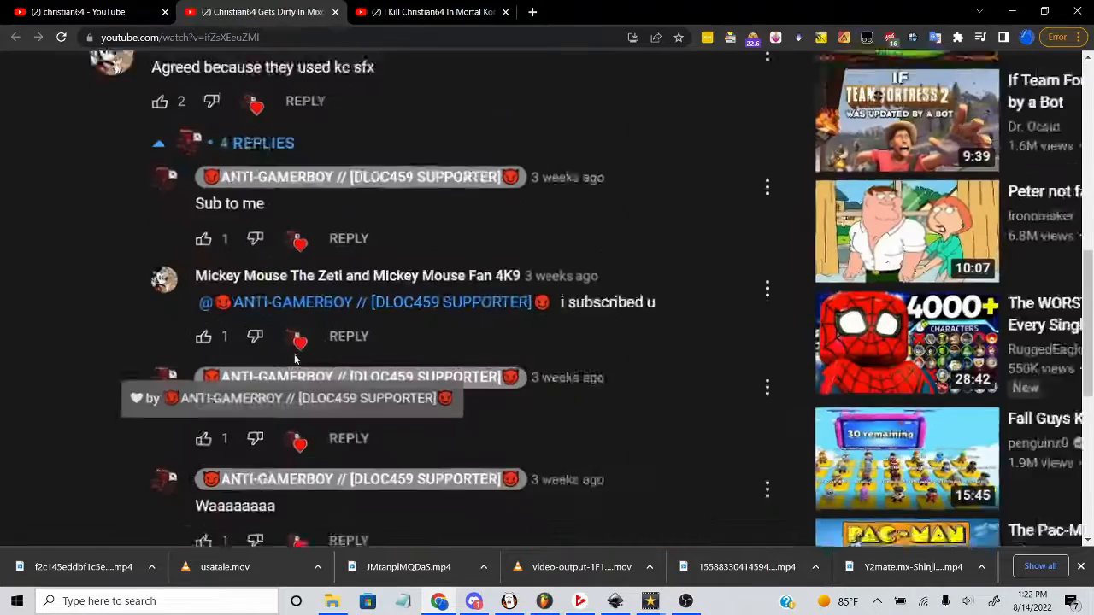
scroll("down", 3)
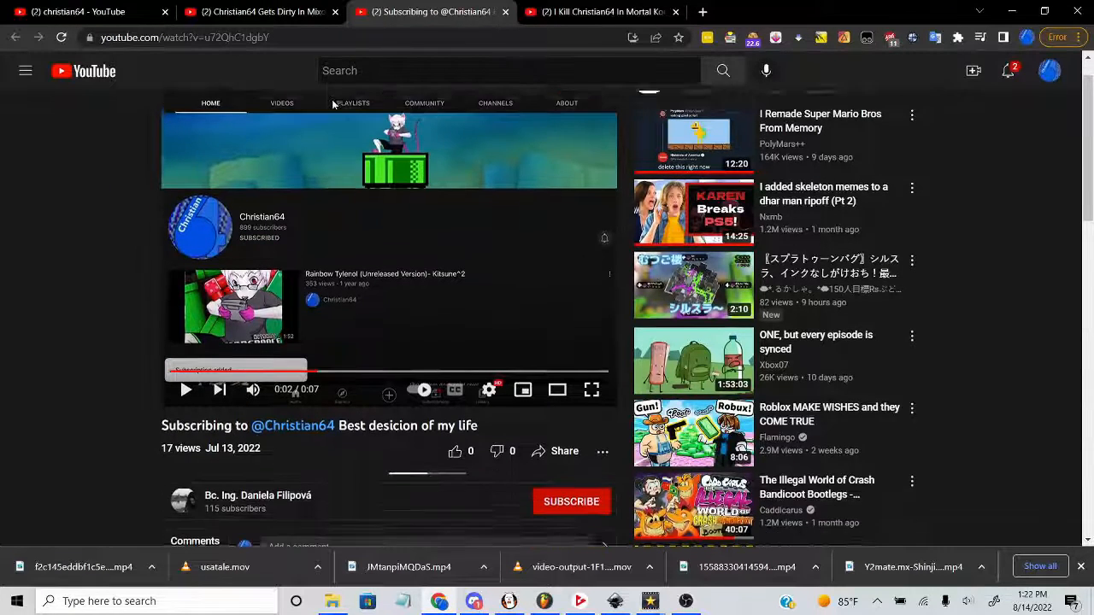
scroll("down", 3)
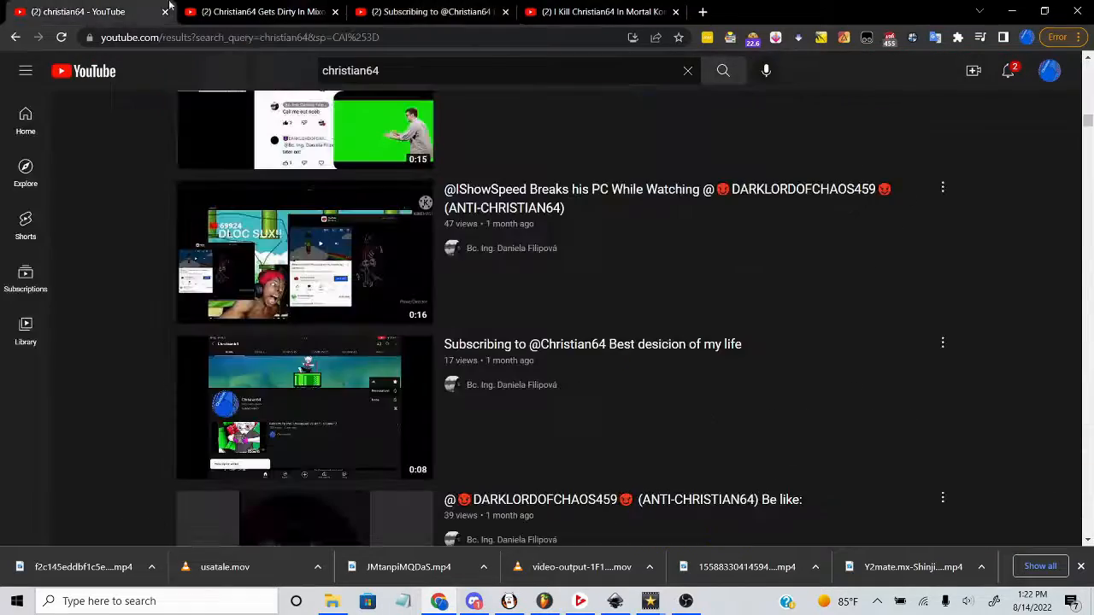
Step: Open the Walter White worst-OC meme video and view uploader LIGHTLORDORDER348's uploads
scroll("down", 3)
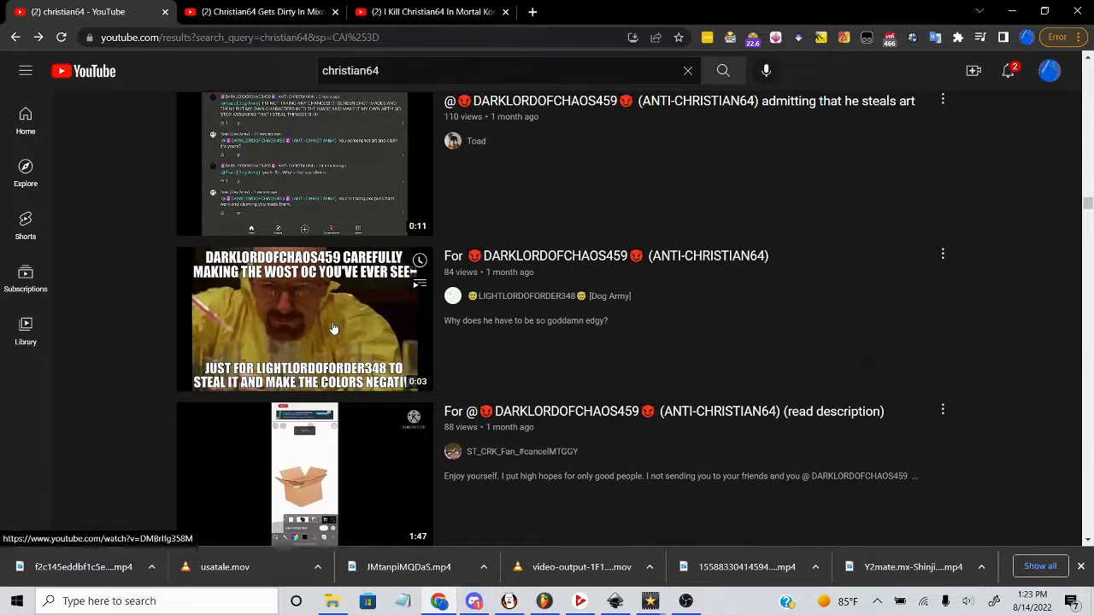
left_click(304, 320)
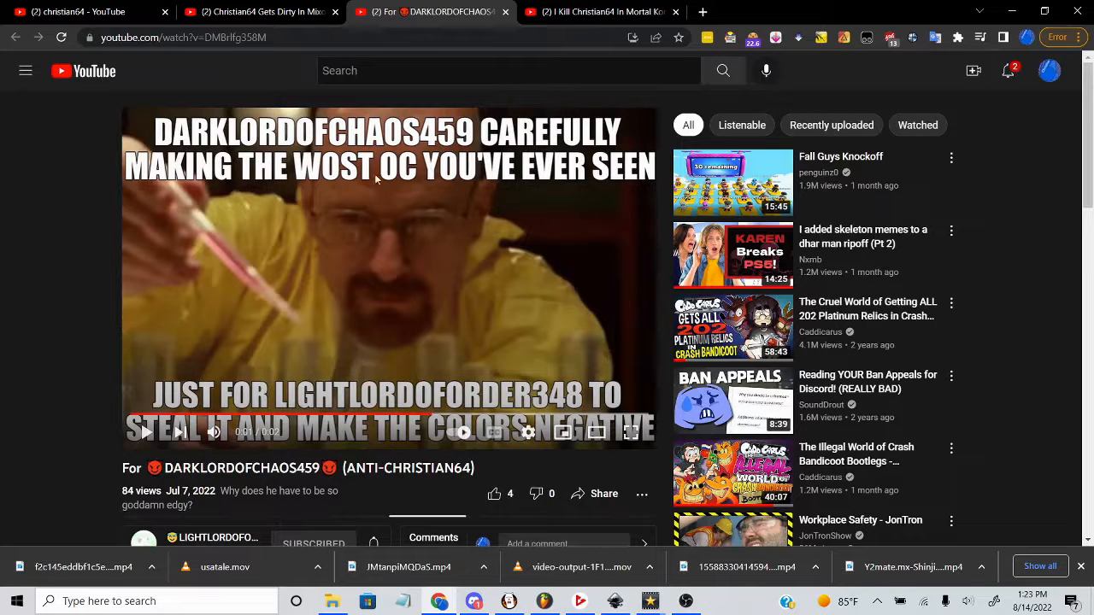
mouse_move(455, 270)
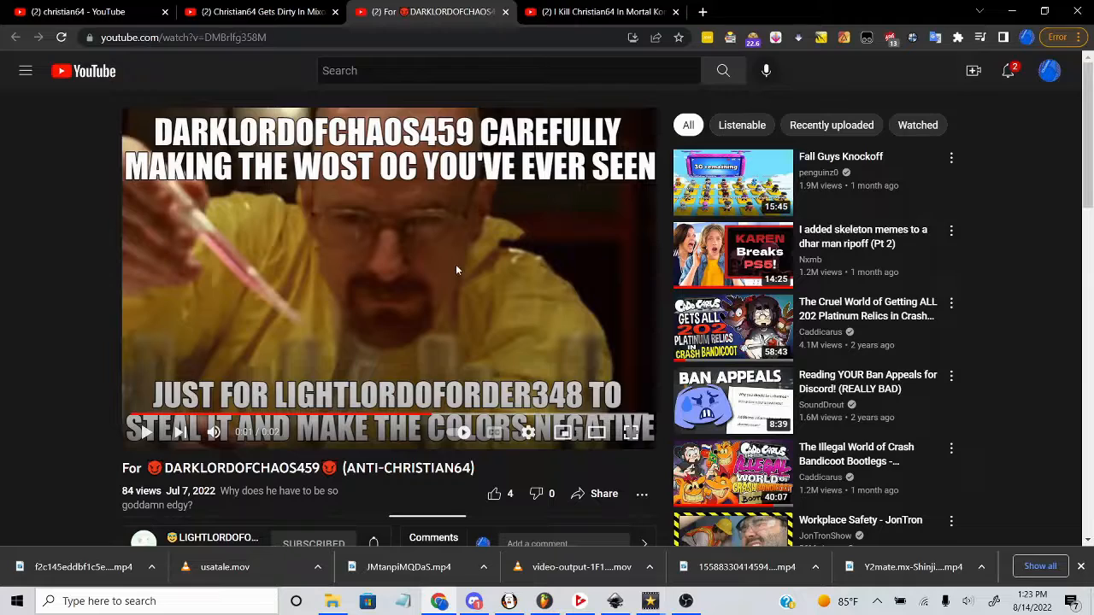
scroll("down", 3)
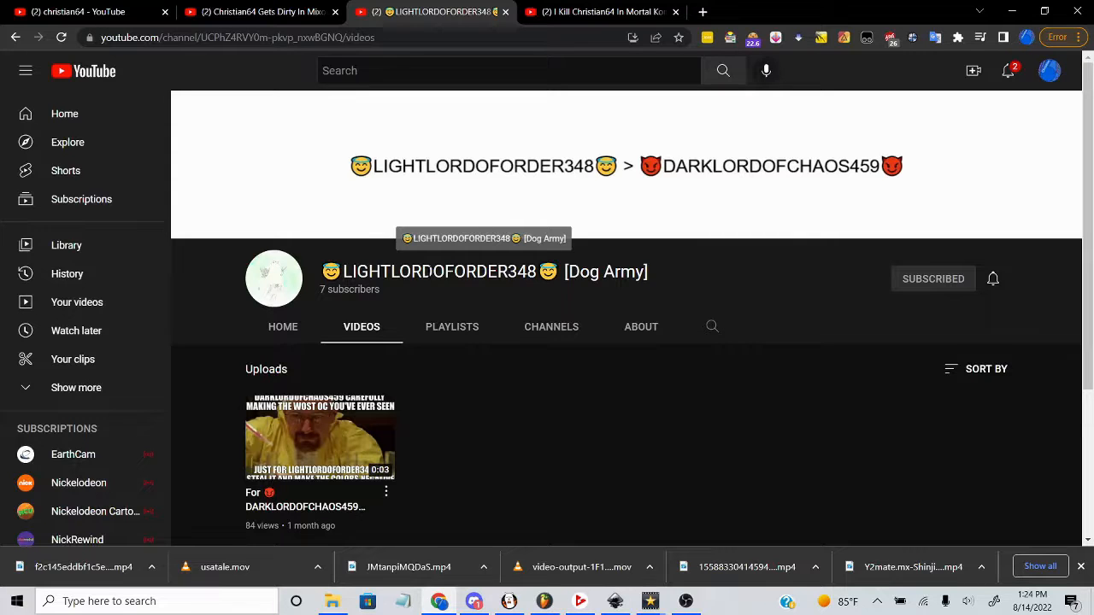
Step: Scroll down the 'Christian64 In A Second Nutshell' page to its comments
scroll("down", 3)
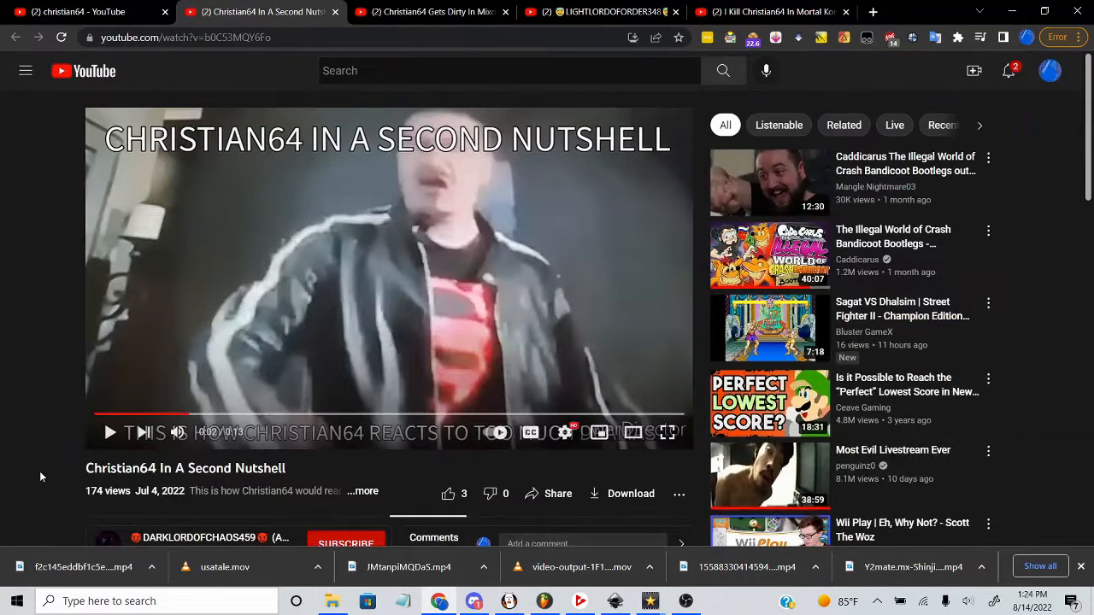
scroll("down", 3)
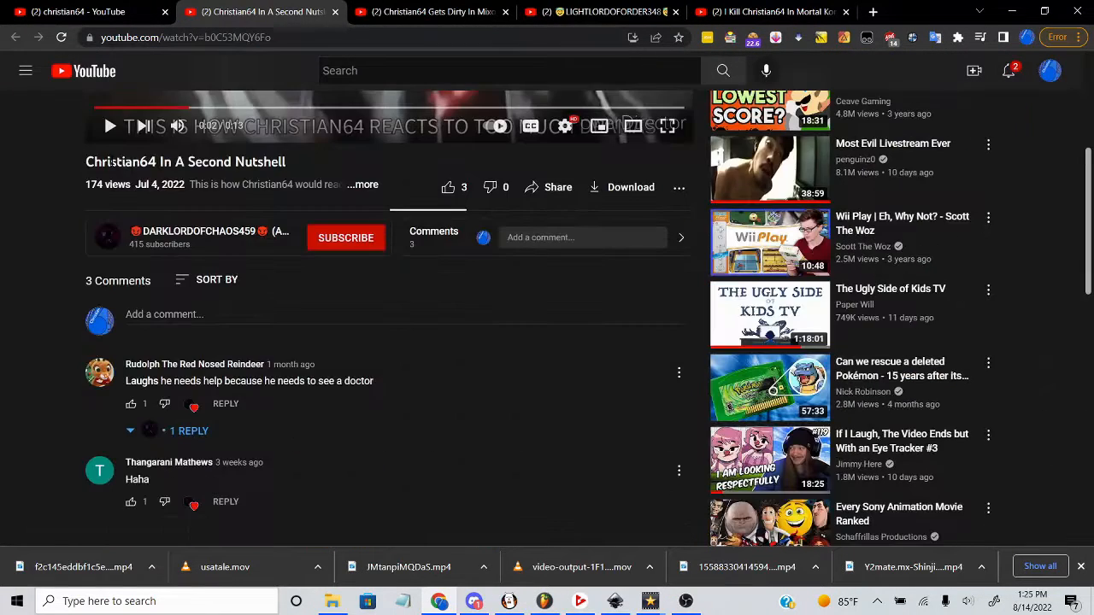